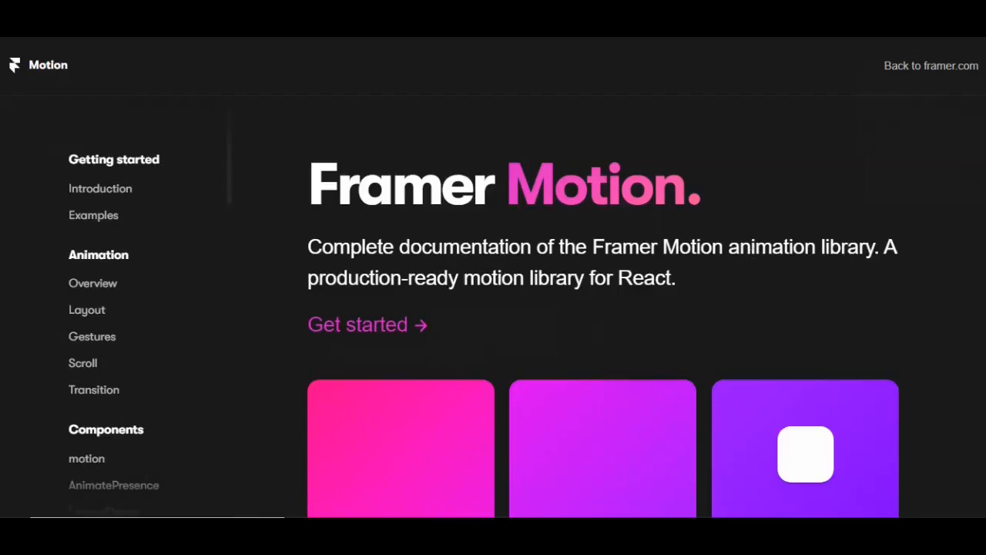
Step: Scroll through the nextjs.org landing page to review its sections
{"action": "scroll", "scroll_direction": "down", "scroll_amount": 3}
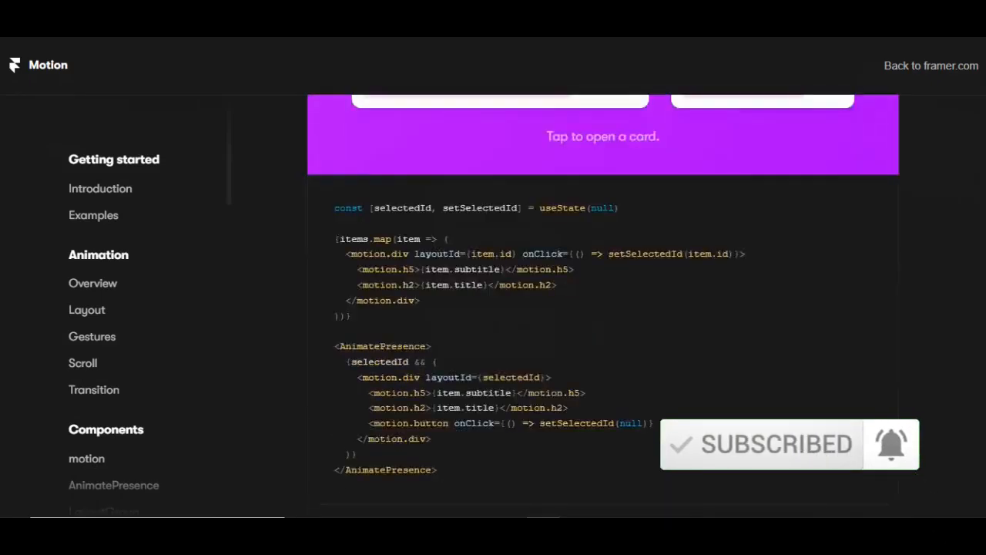
{"action": "scroll", "scroll_direction": "down", "scroll_amount": 3}
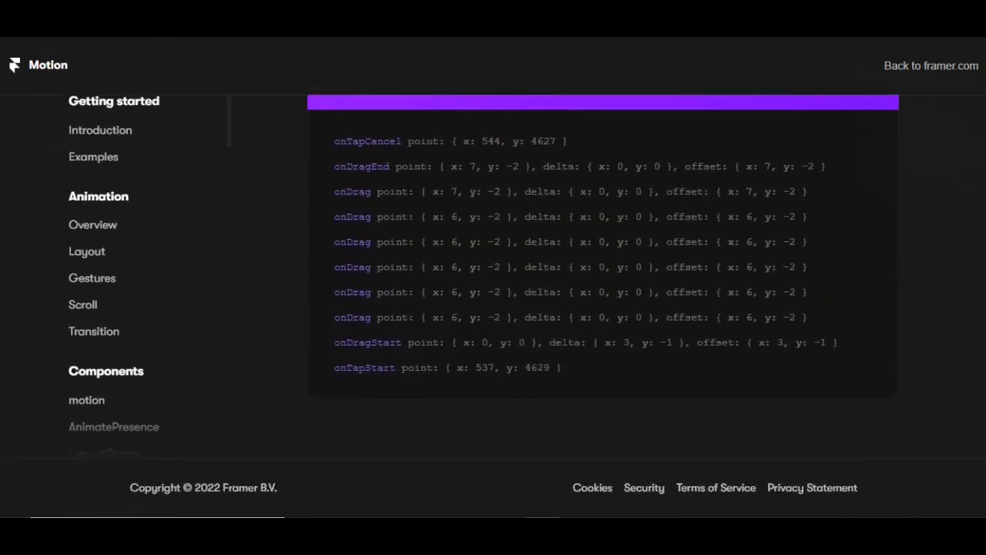
{"action": "scroll", "scroll_direction": "down", "scroll_amount": 3}
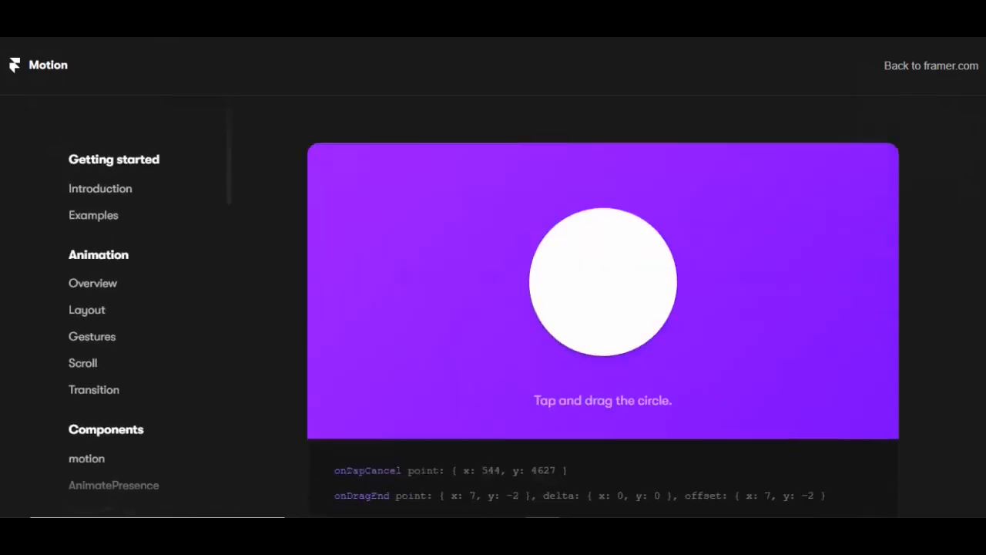
{"action": "scroll", "scroll_direction": "down", "scroll_amount": 3}
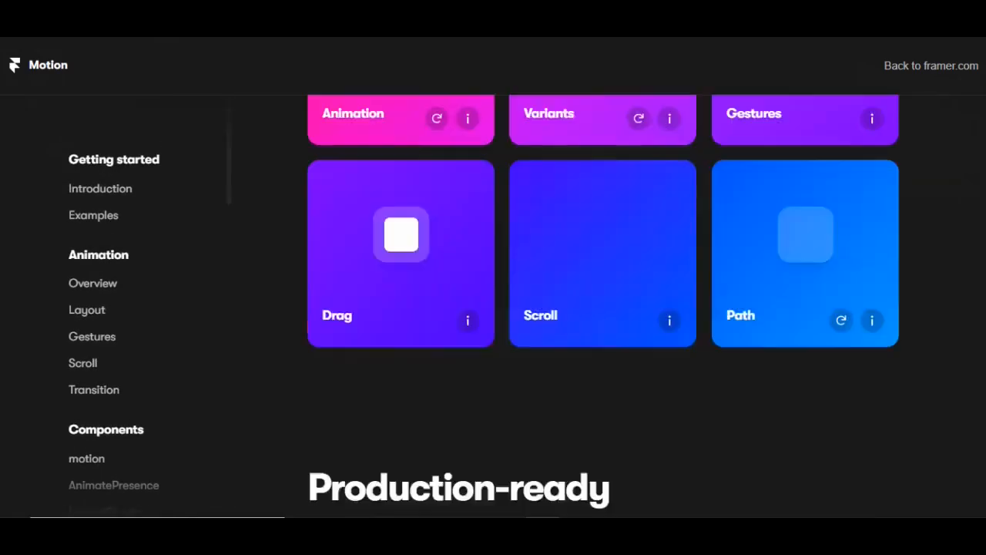
{"action": "scroll", "scroll_direction": "up", "scroll_amount": 3}
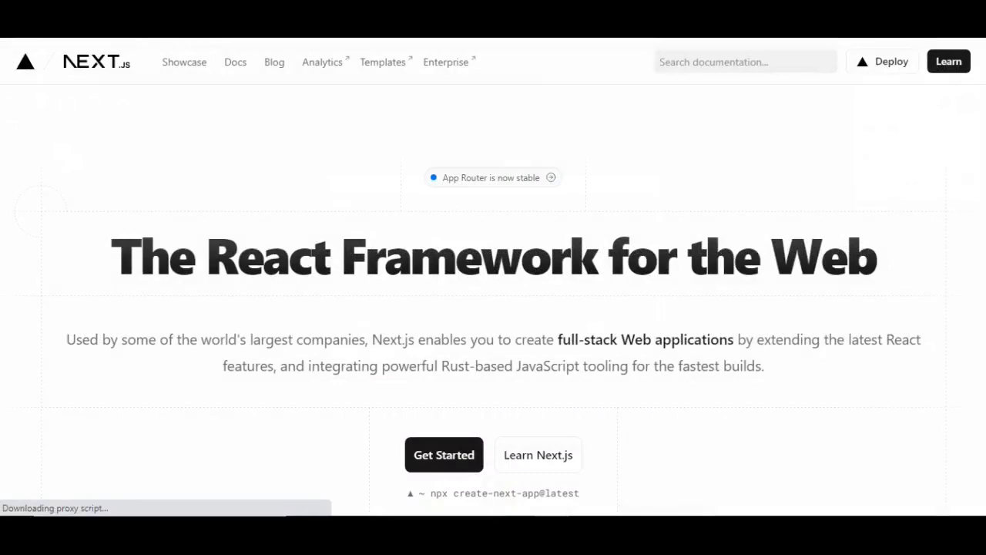
{"action": "scroll", "scroll_direction": "down", "scroll_amount": 3}
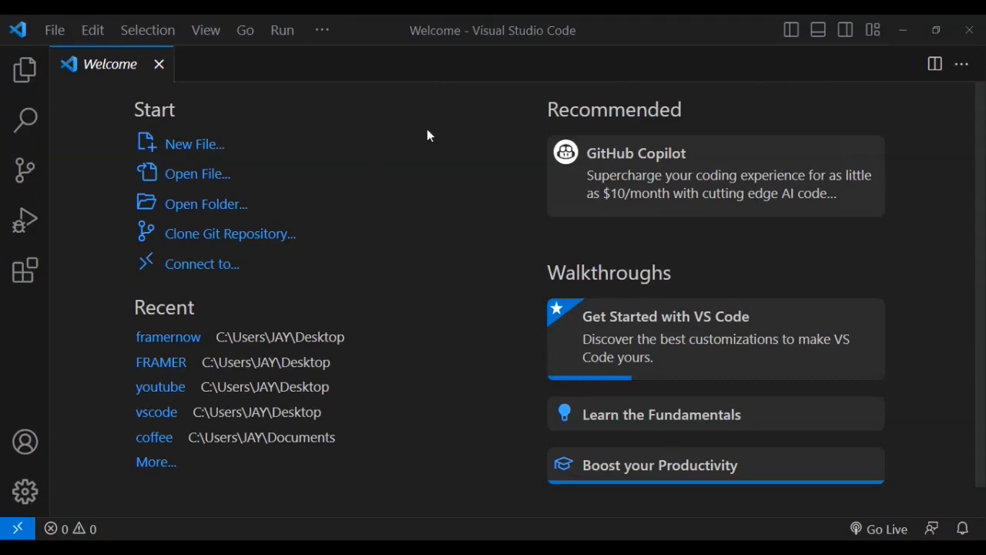
{"action": "mouse_move", "coordinate": [485, 21]}
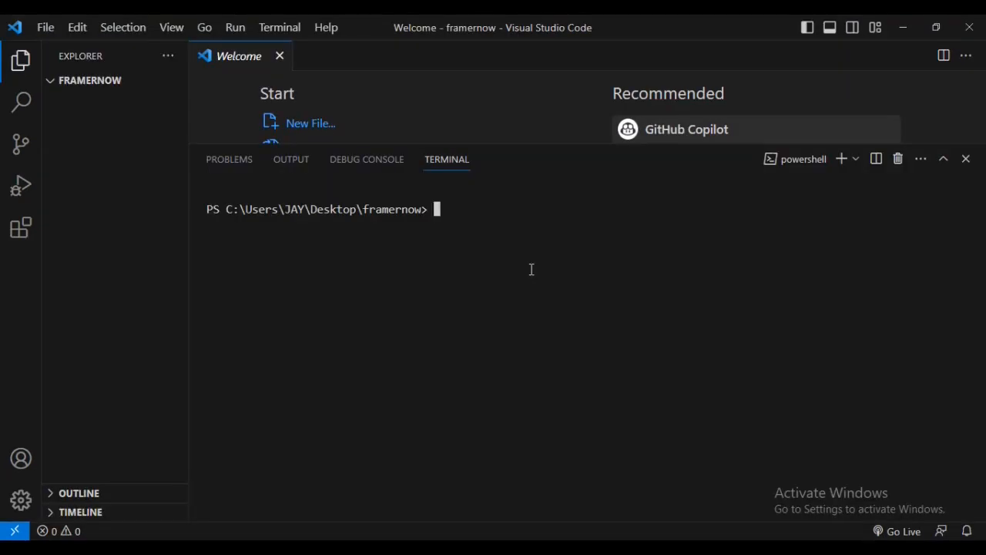
Step: Run npx create-next-app@latest in the terminal, naming the project 'app'
{"action": "type", "text": "npx create-next-app@latest"}
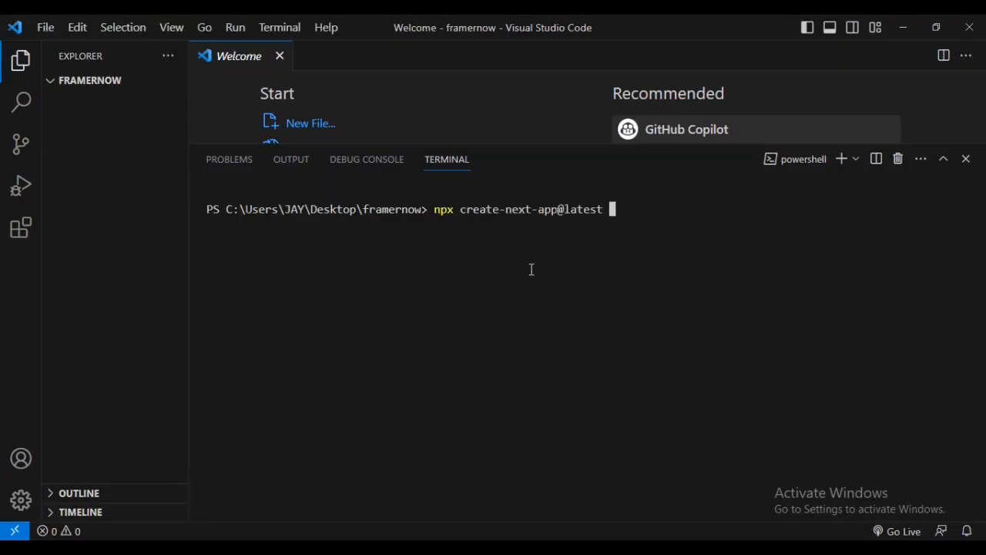
{"action": "type", "text": "app"}
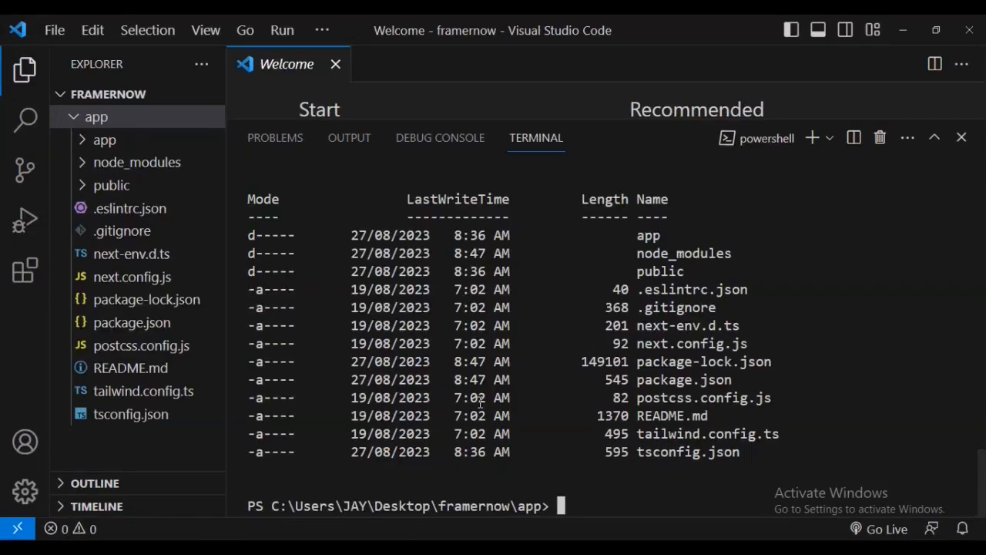
Step: Change into the app folder and start the dev server with npm run dev
{"action": "type", "text": "c"}
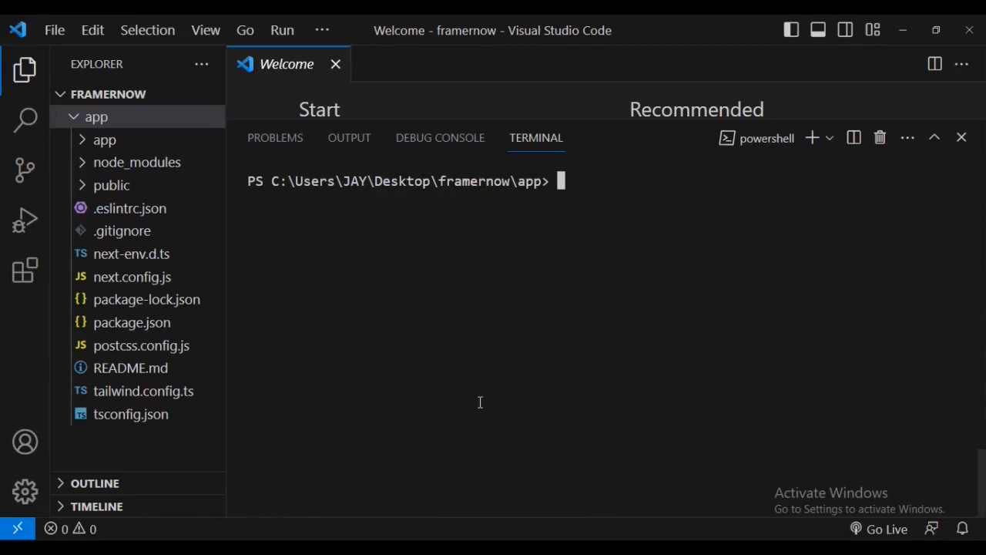
{"action": "type", "text": "npm run dev"}
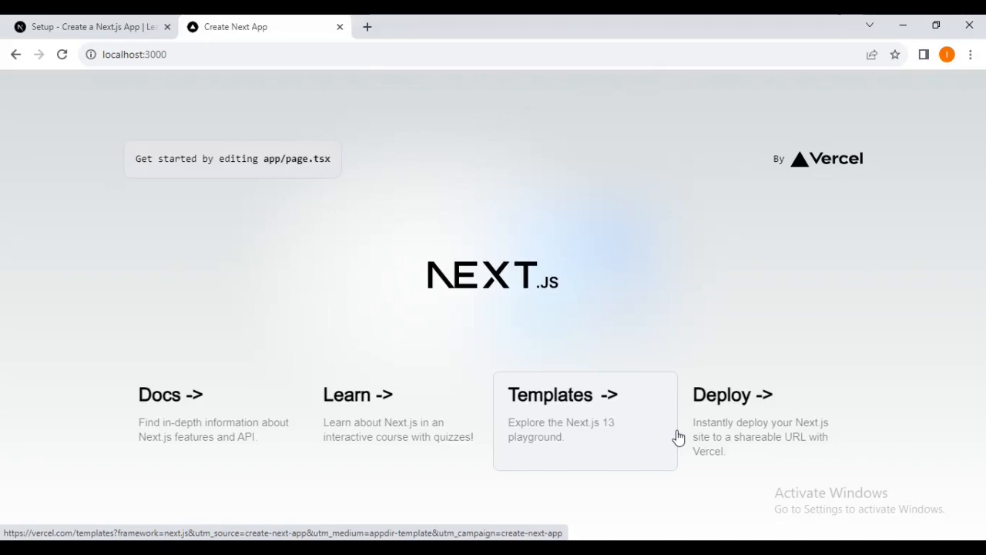
{"action": "mouse_move", "coordinate": [696, 323]}
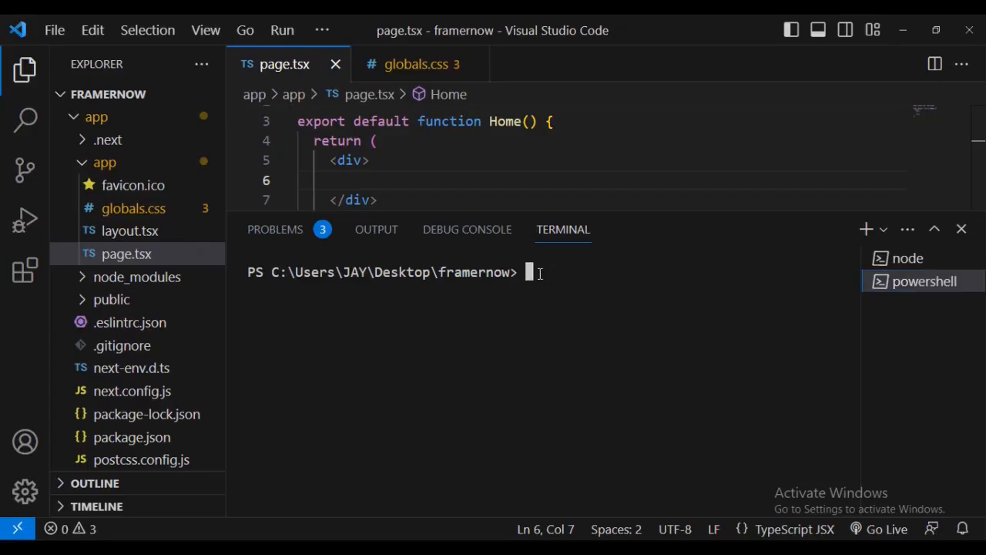
Step: Install the framer-motion package with npm install framer-motion
{"action": "type", "text": "npm insta"}
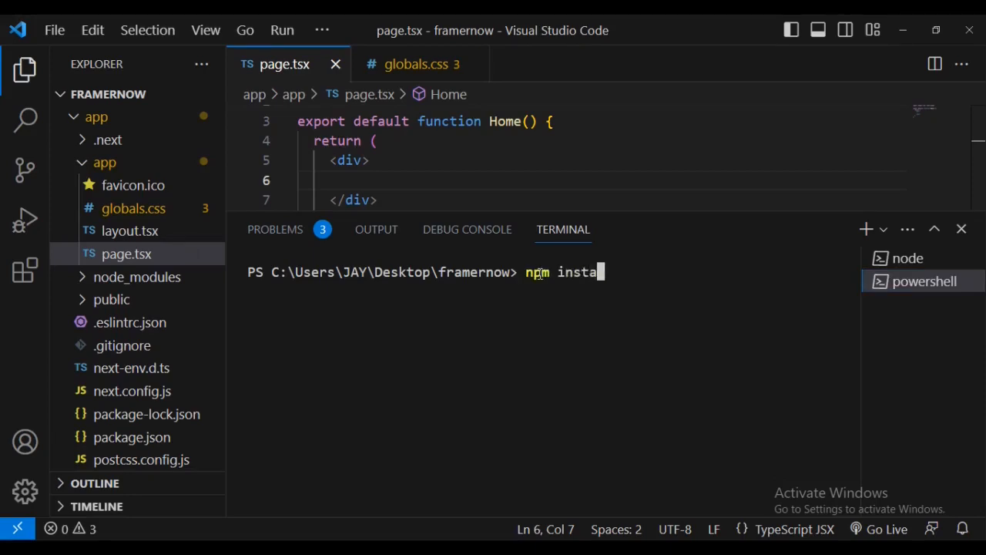
{"action": "type", "text": "ll"}
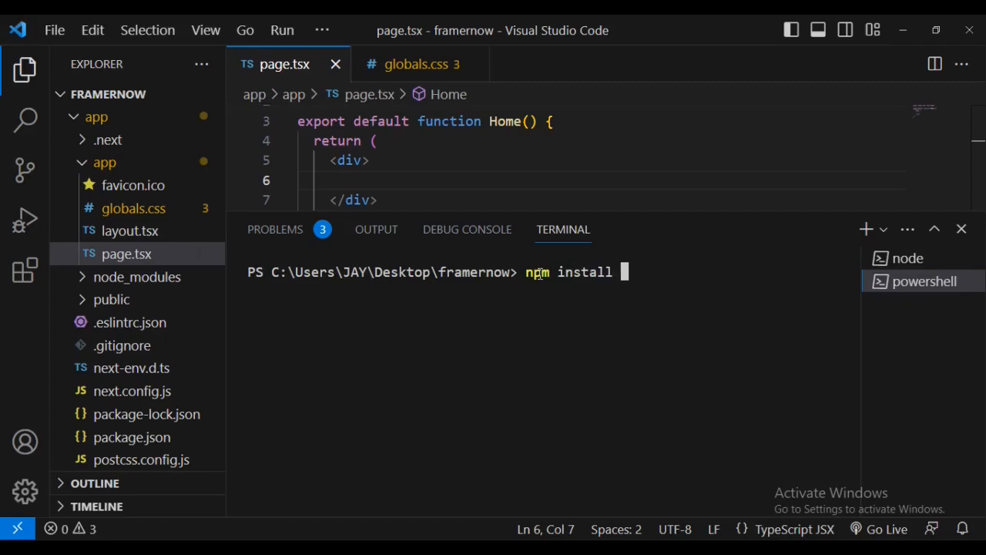
{"action": "type", "text": "framer-motion"}
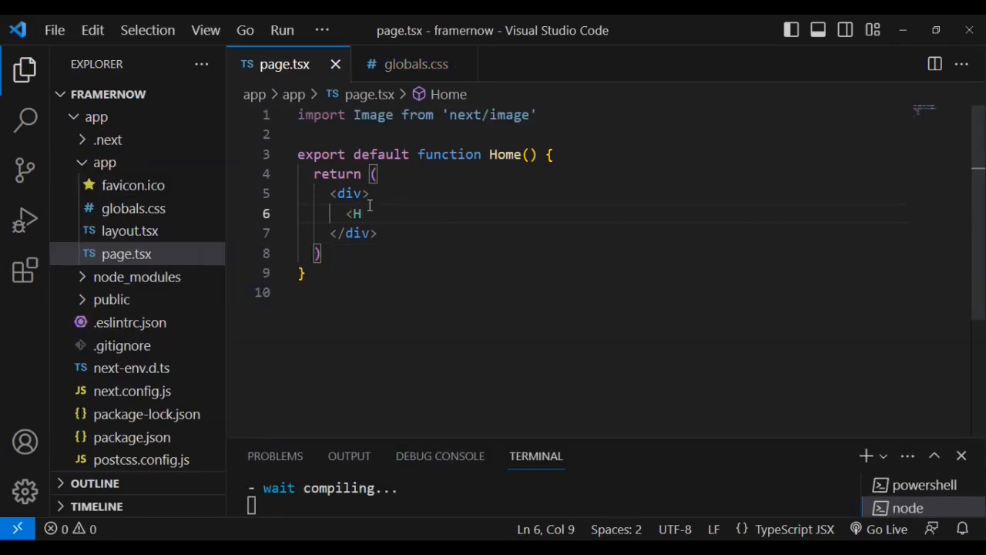
Step: Add a head div with the title IRVINE MESA SUBSCRIBE and a main element in page.tsx
{"action": "type", "text": "ead"}
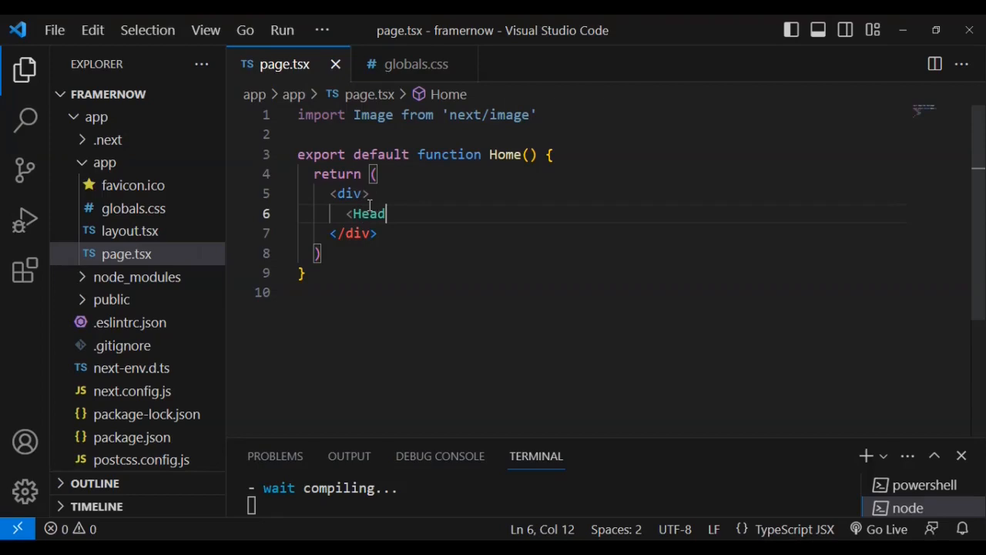
{"action": "type", "text": "></Head>"}
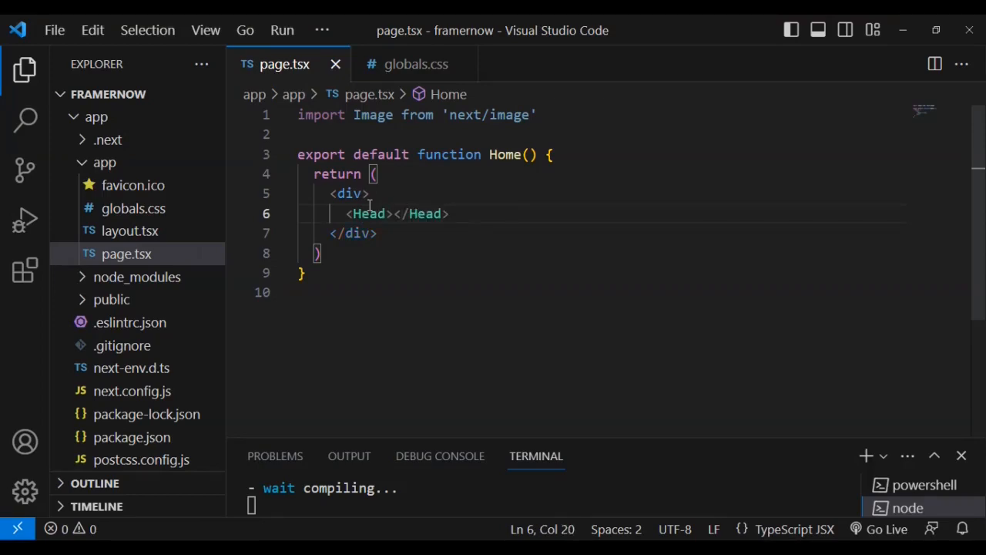
{"action": "type", "text": "ma"}
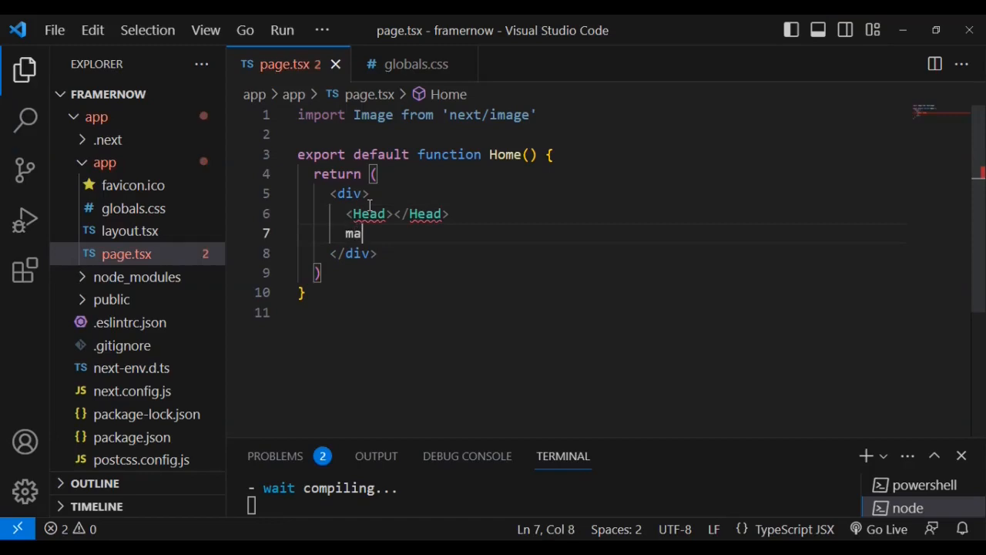
{"action": "type", "text": "i"}
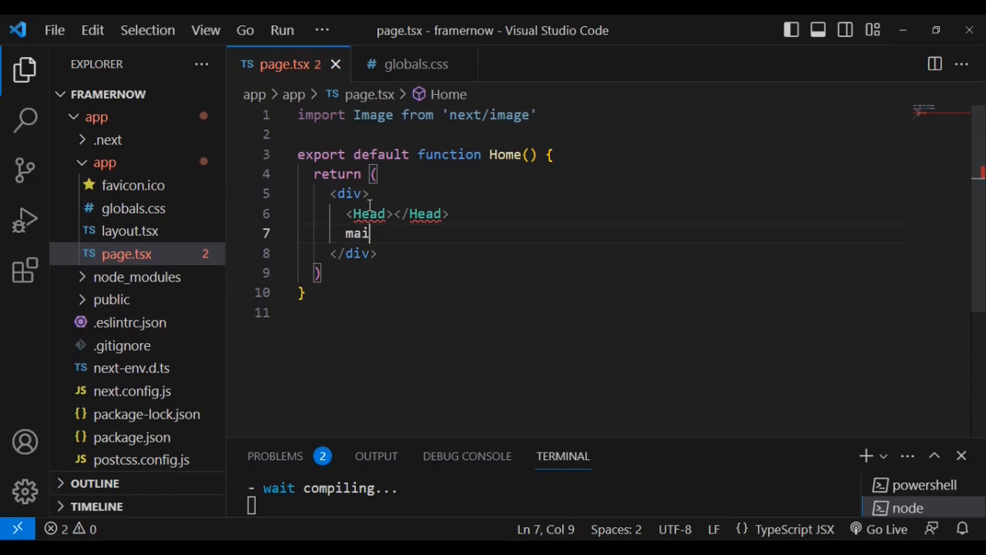
{"action": "type", "text": "n>"}
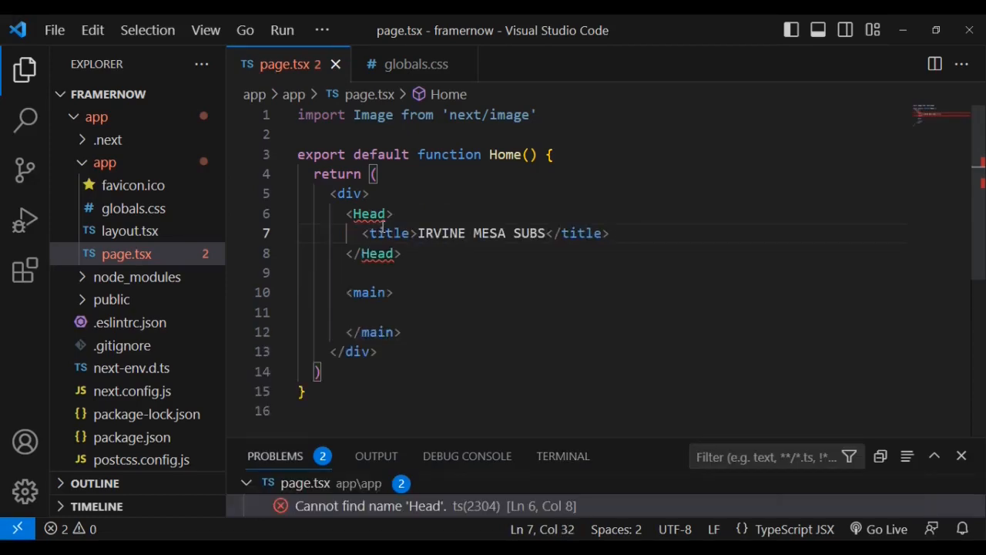
{"action": "type", "text": "CRIBE"}
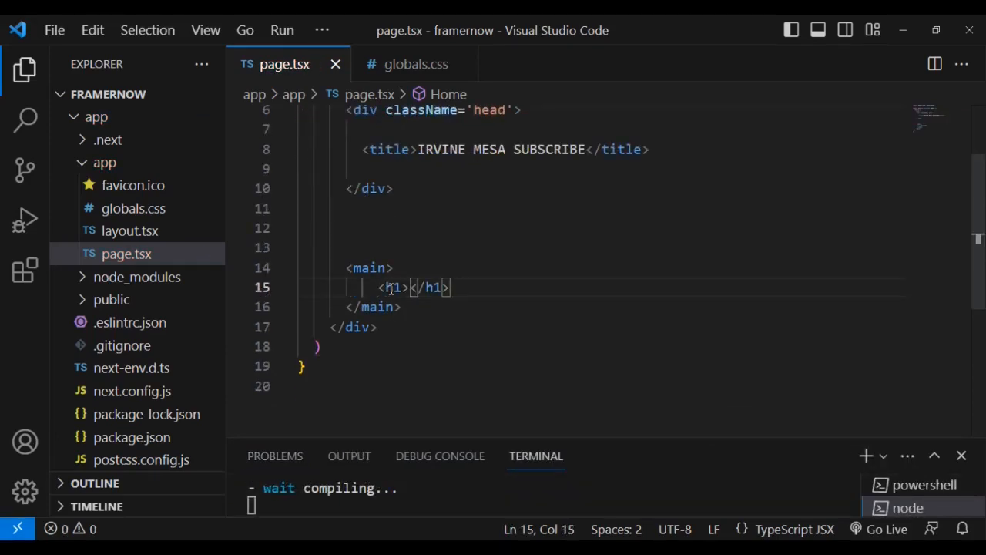
Step: Write the h1 heading text 'NextJS Framer Motion' inside main
{"action": "type", "text": "NextJS"}
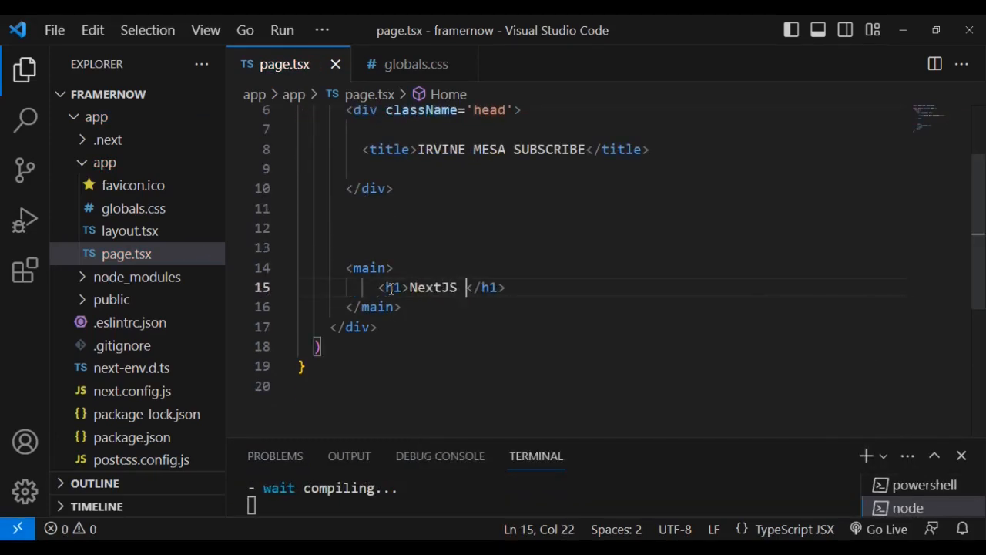
{"action": "type", "text": "Framer Motio"}
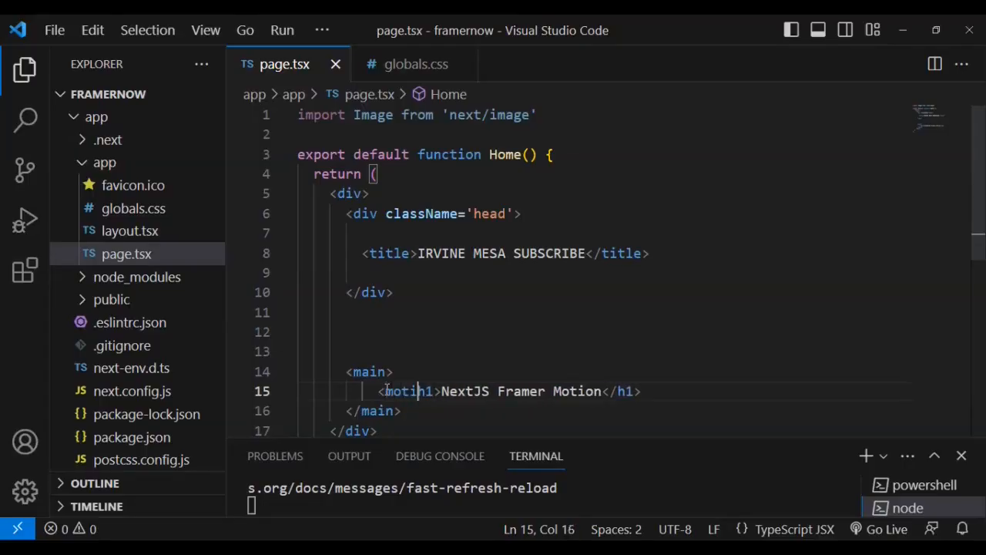
Step: Rename the heading tags to motion.h1 and import { motion } from "framer-motion"
{"action": "type", "text": "n."}
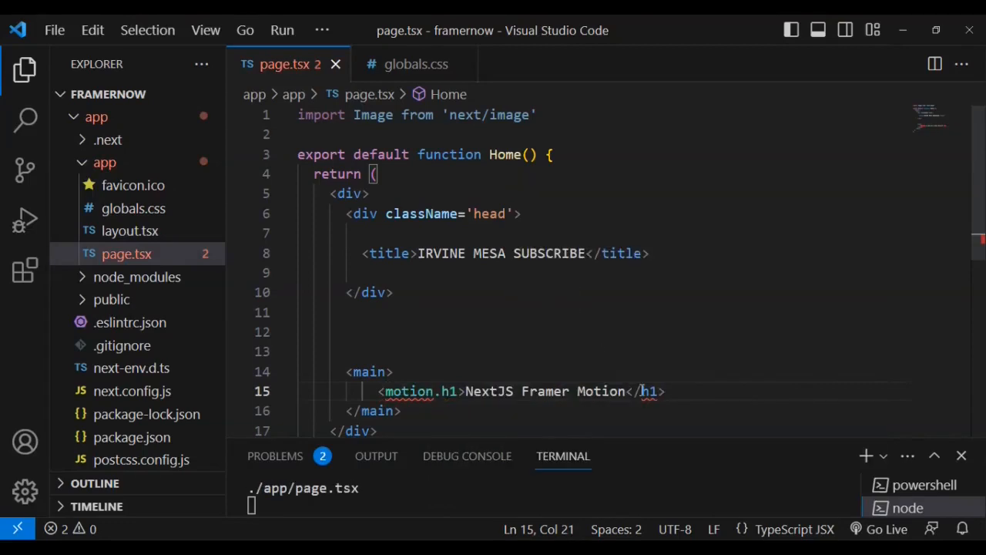
{"action": "type", "text": "mot"}
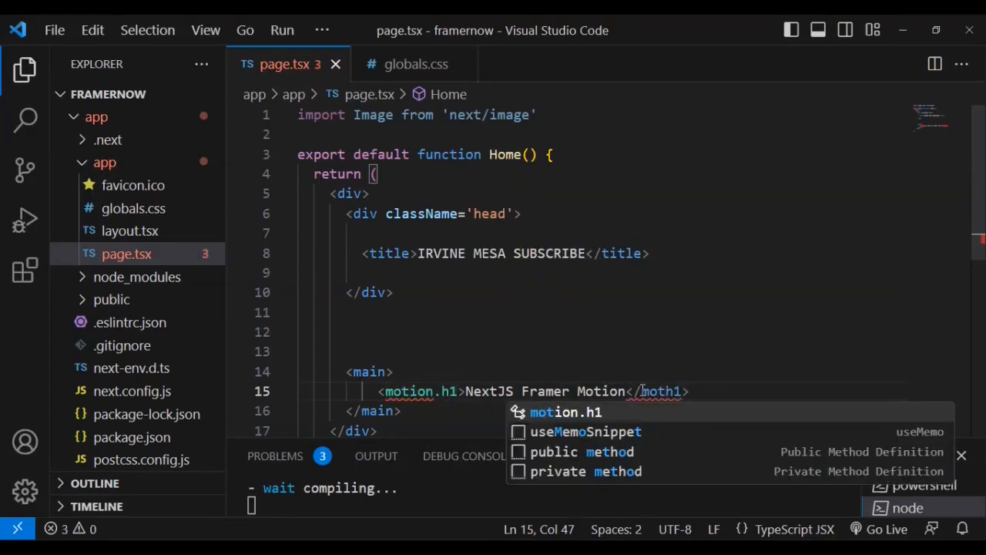
{"action": "type", "text": "motion.h1>"}
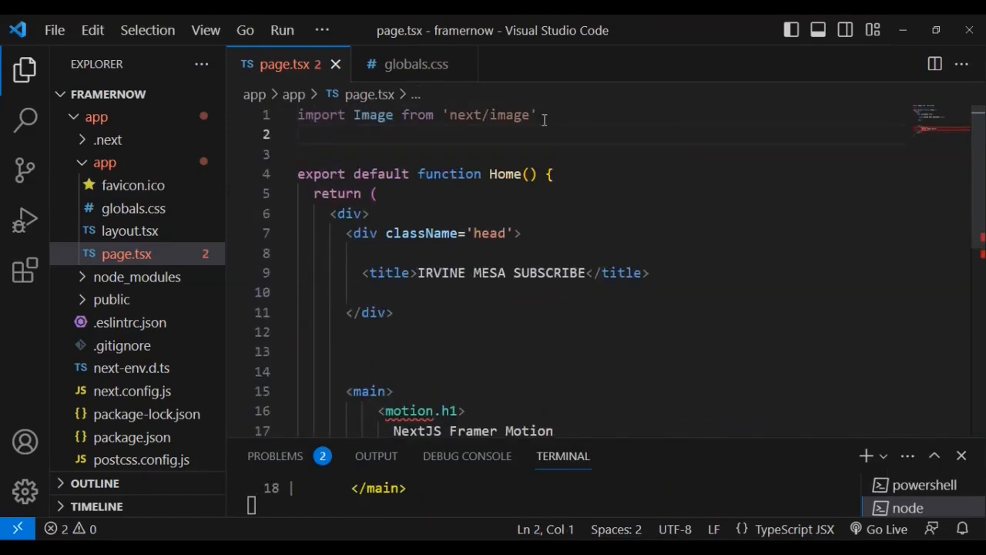
{"action": "type", "text": "import { motion } from \"framer-motion\";"}
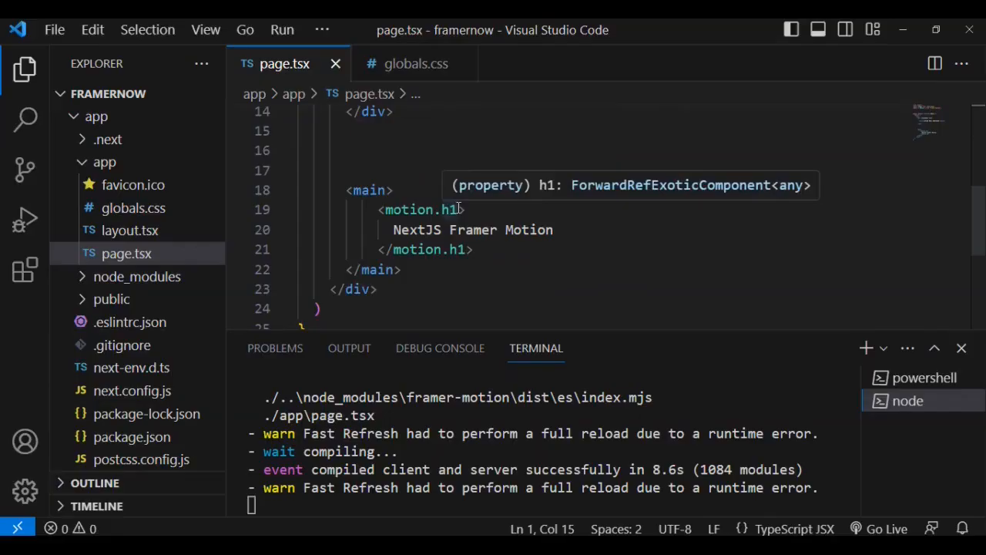
Step: Give motion.h1 initial opacity 0, y -50, animate and transition props, and className "text-5xl flex justify-center"
{"action": "type", "text": "initial={{ opacity: 0, y: -50 }}"}
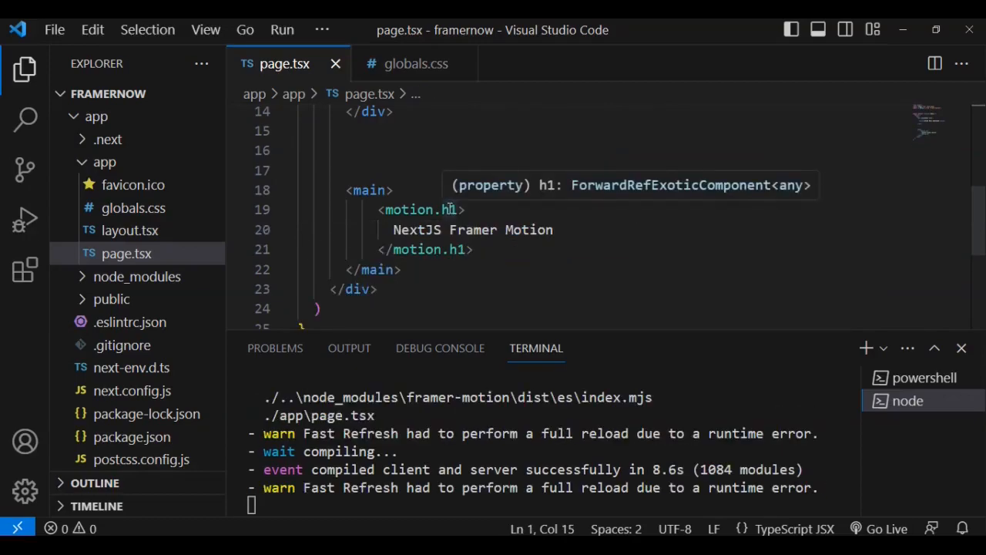
{"action": "type", "text": "initial={{ opacity: 0, y: -50 }}"}
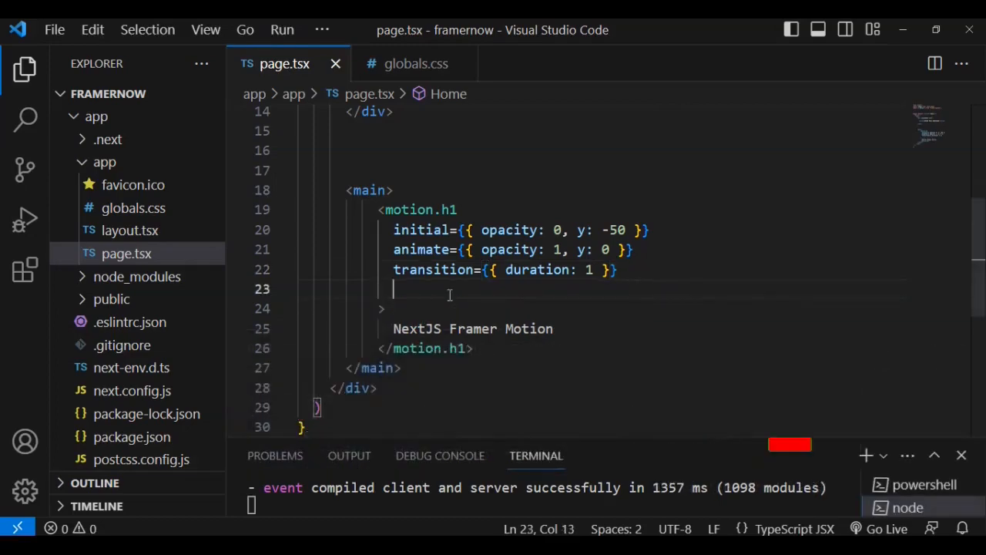
{"action": "type", "text": "className=\"text-5xl flex justify-center\""}
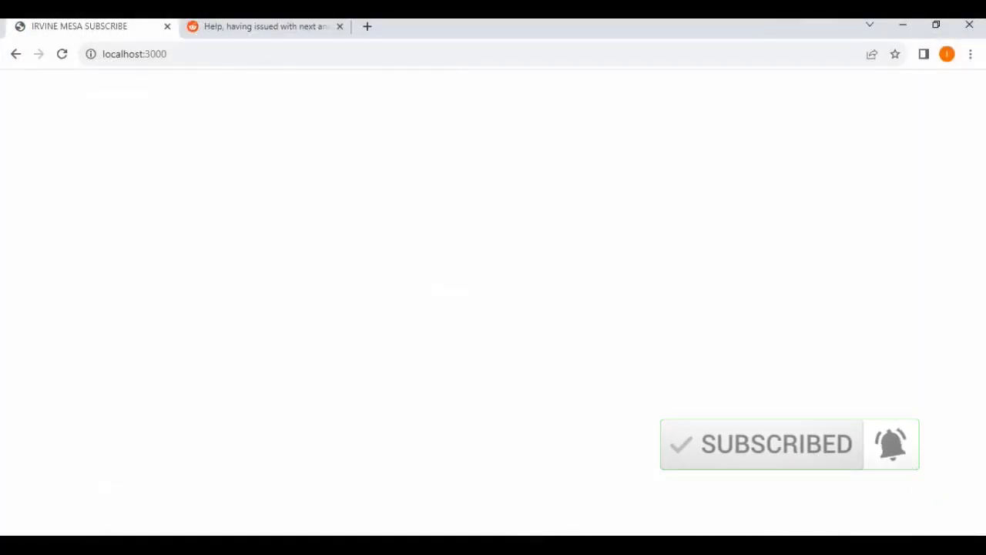
Step: Reload localhost:3000 to replay the heading's fade-in animation
{"action": "left_click", "coordinate": [61, 54]}
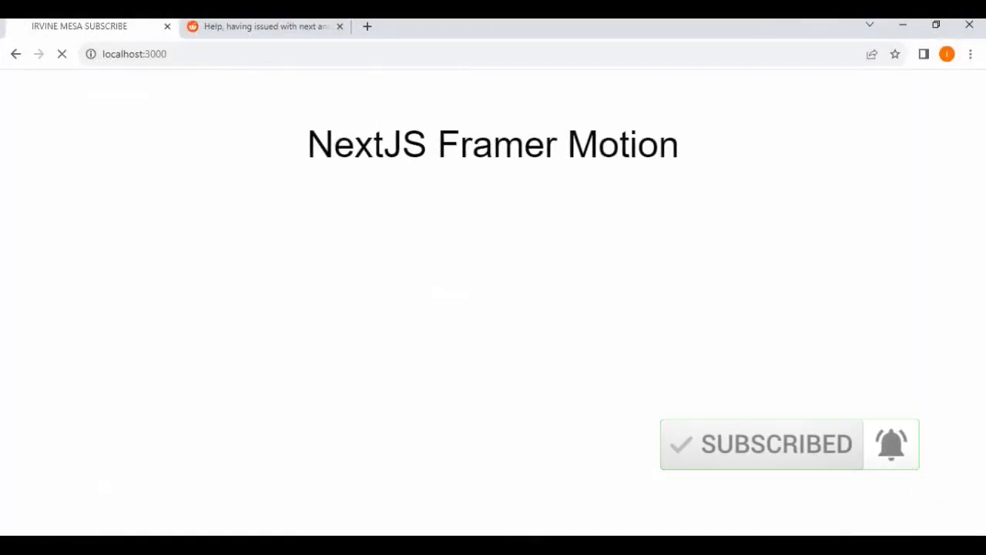